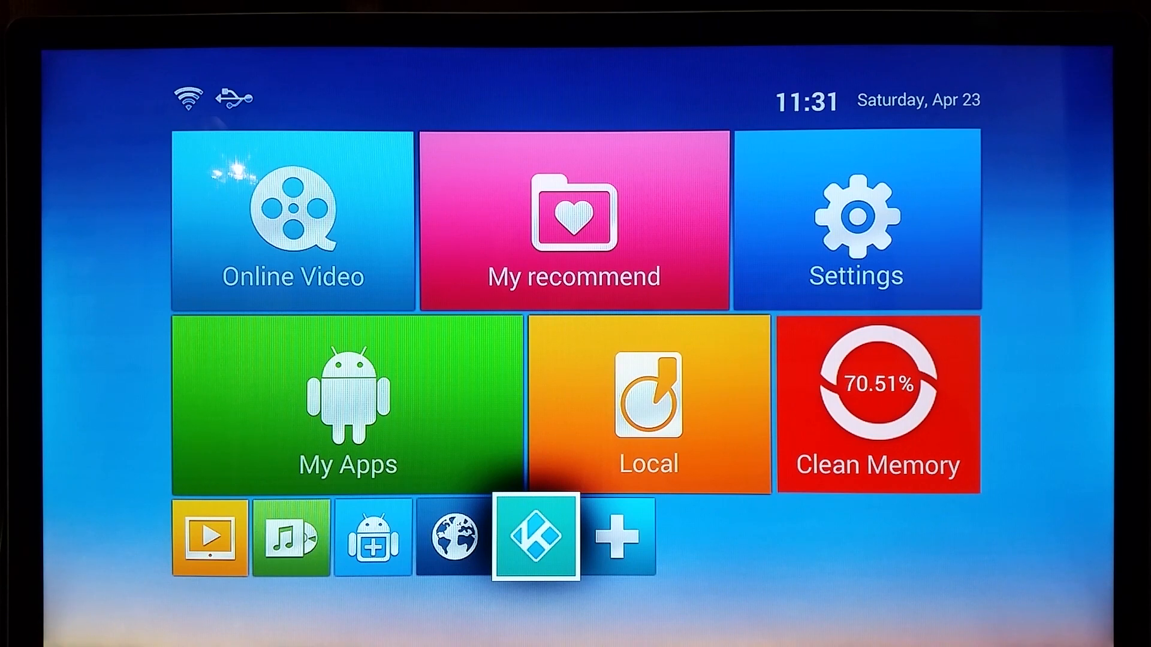
Step: Launch ES File Explorer from the TV box launcher's app shortcut bar
{"action": "left_click", "coordinate": [347, 402]}
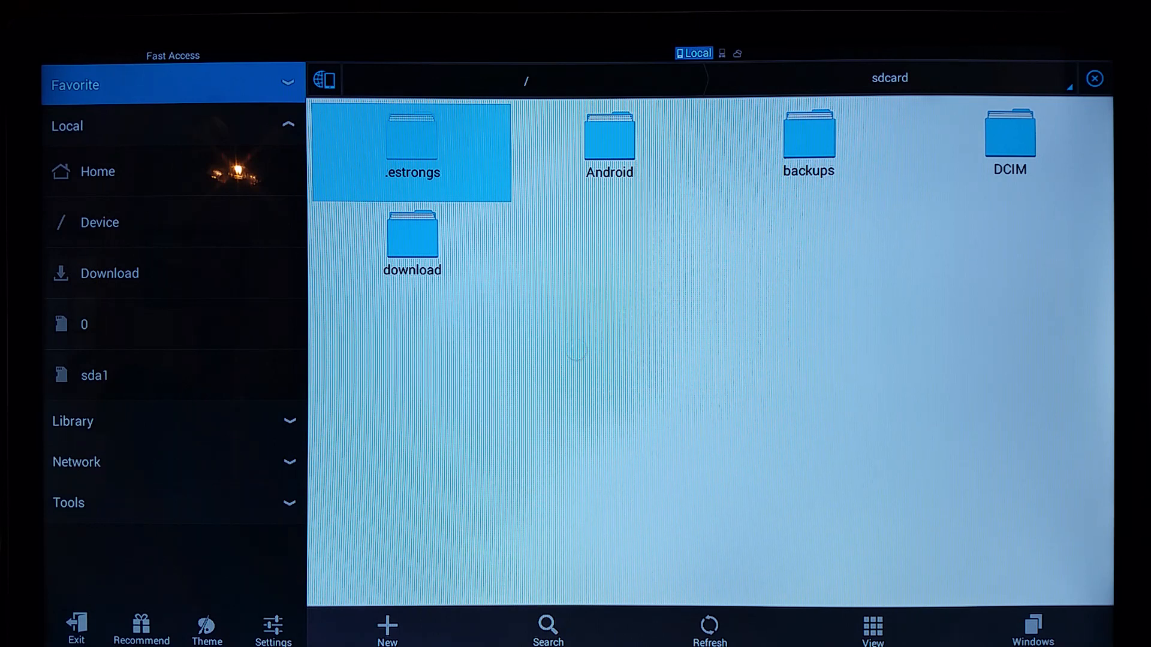
{"action": "mouse_move", "coordinate": [105, 579]}
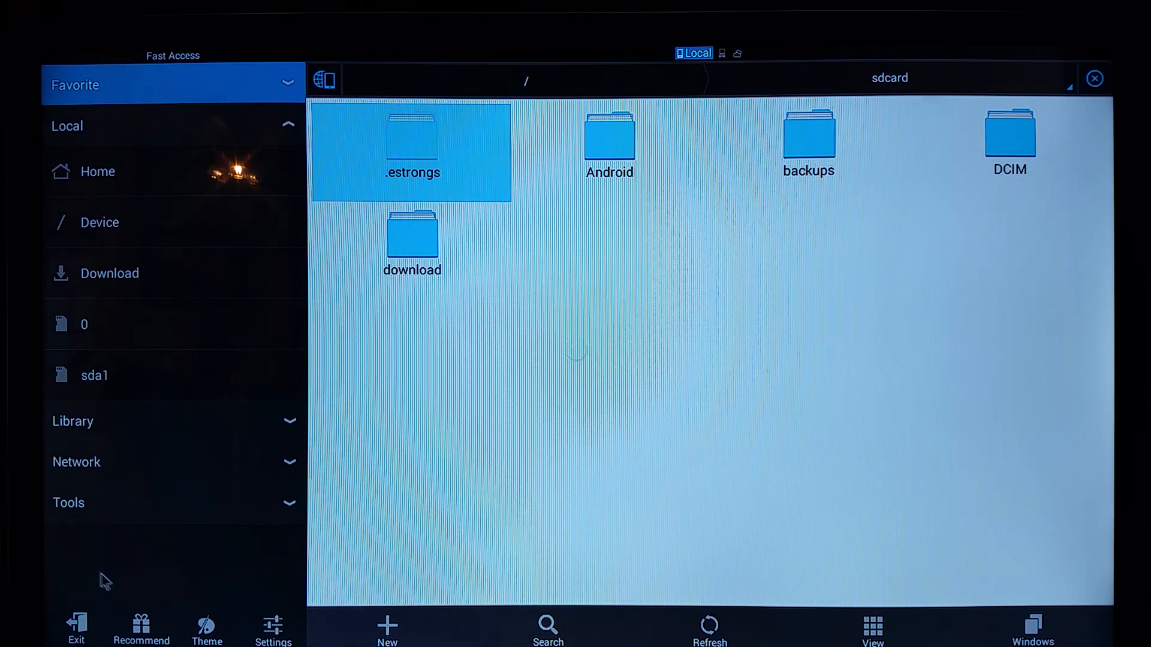
{"action": "mouse_move", "coordinate": [95, 388]}
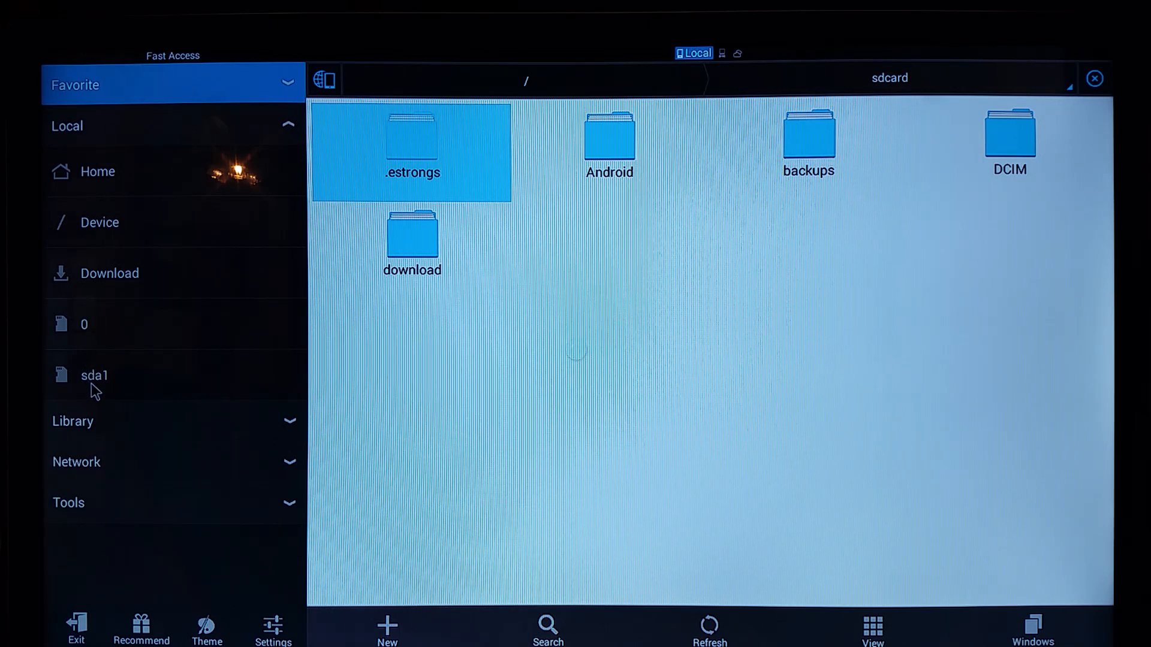
Step: Copy the addons, media, system, temp and userdata folders from sda1's Make Kodi Yours build
{"action": "left_click", "coordinate": [95, 375]}
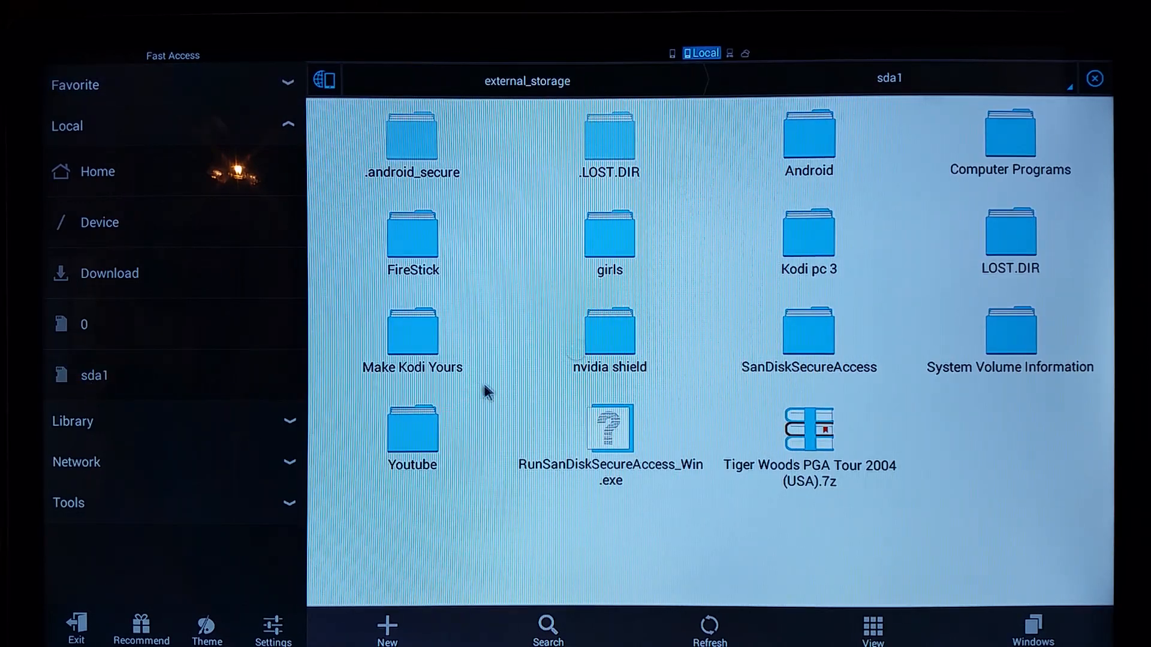
{"action": "double_click", "coordinate": [412, 333]}
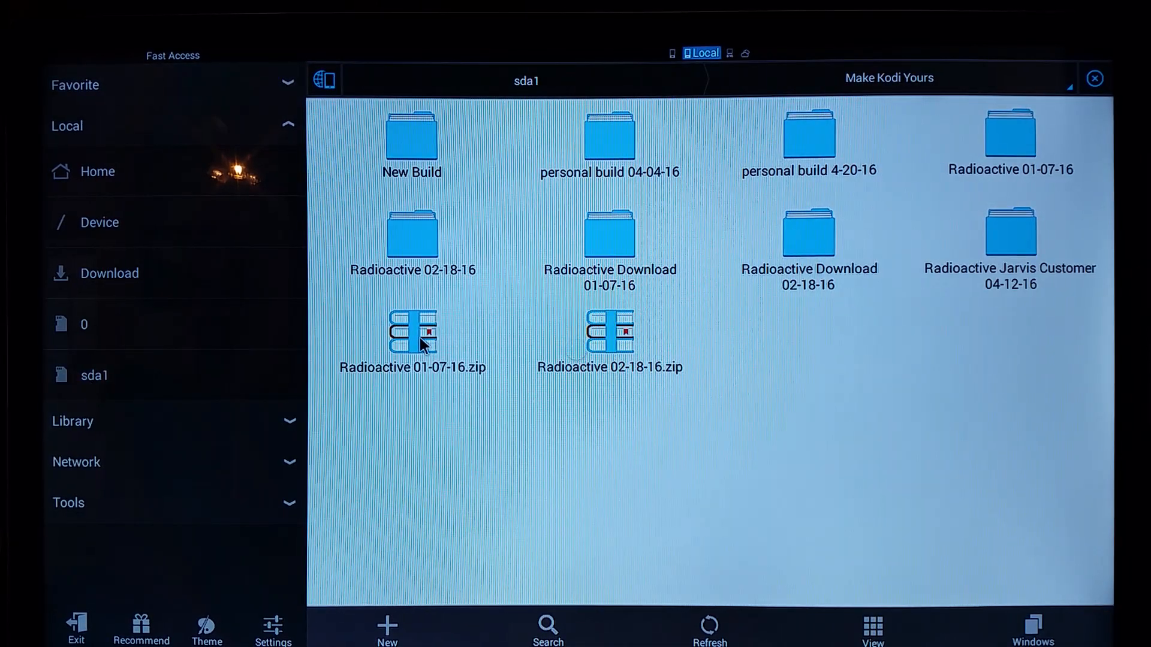
{"action": "mouse_move", "coordinate": [1008, 241]}
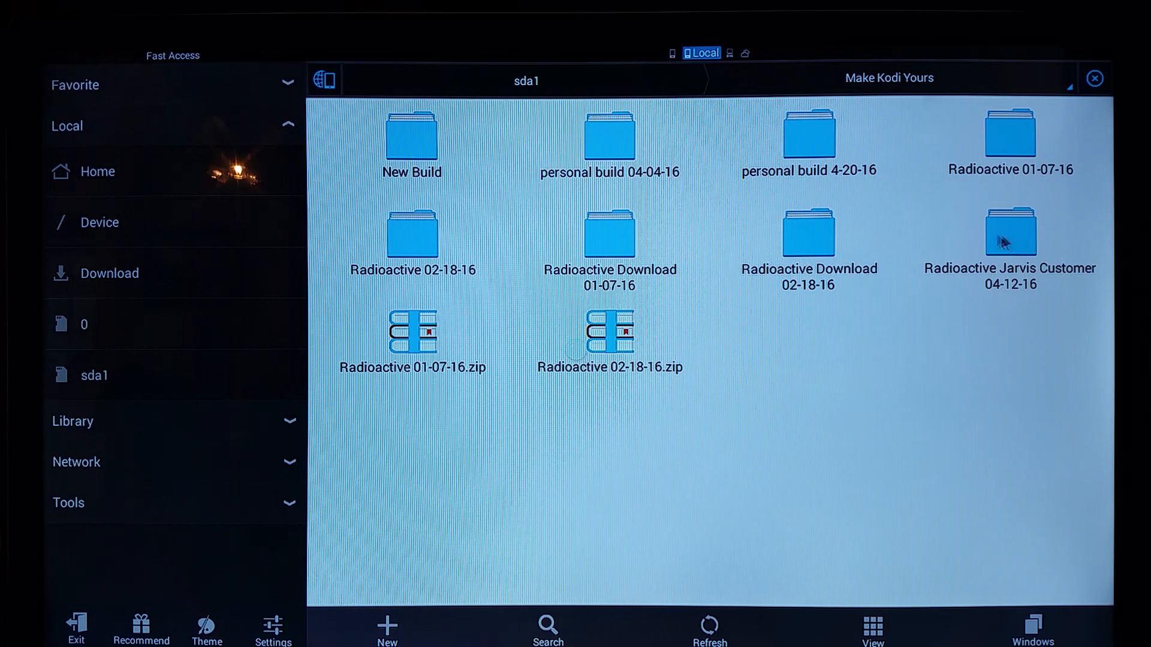
{"action": "mouse_move", "coordinate": [404, 160]}
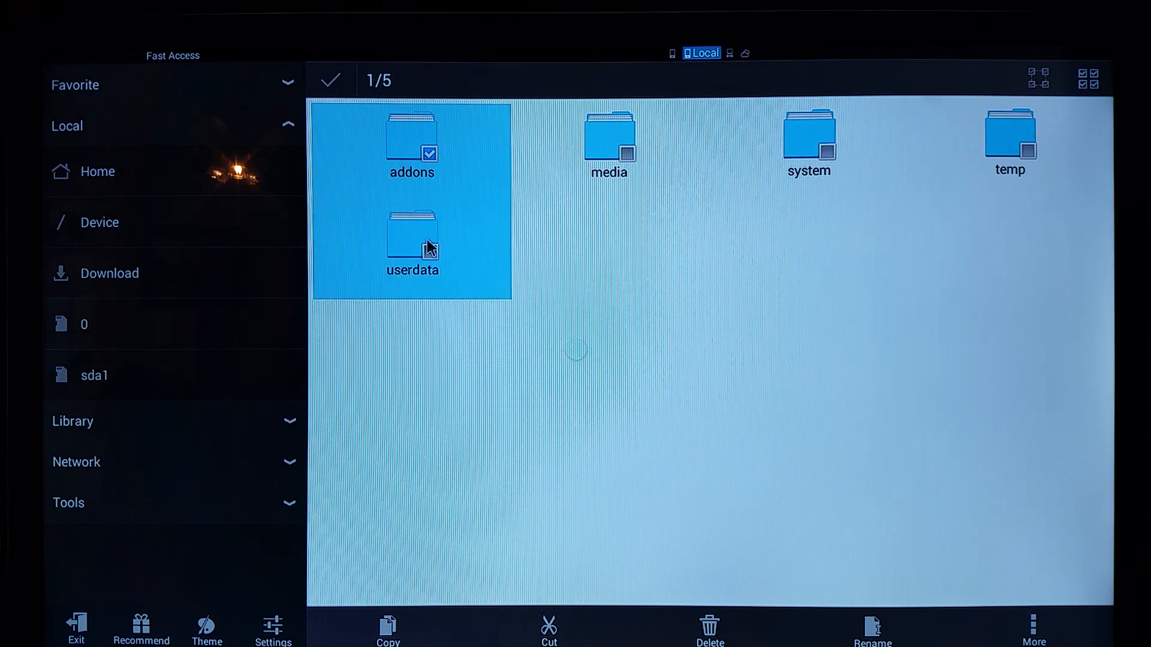
{"action": "left_click", "coordinate": [608, 140]}
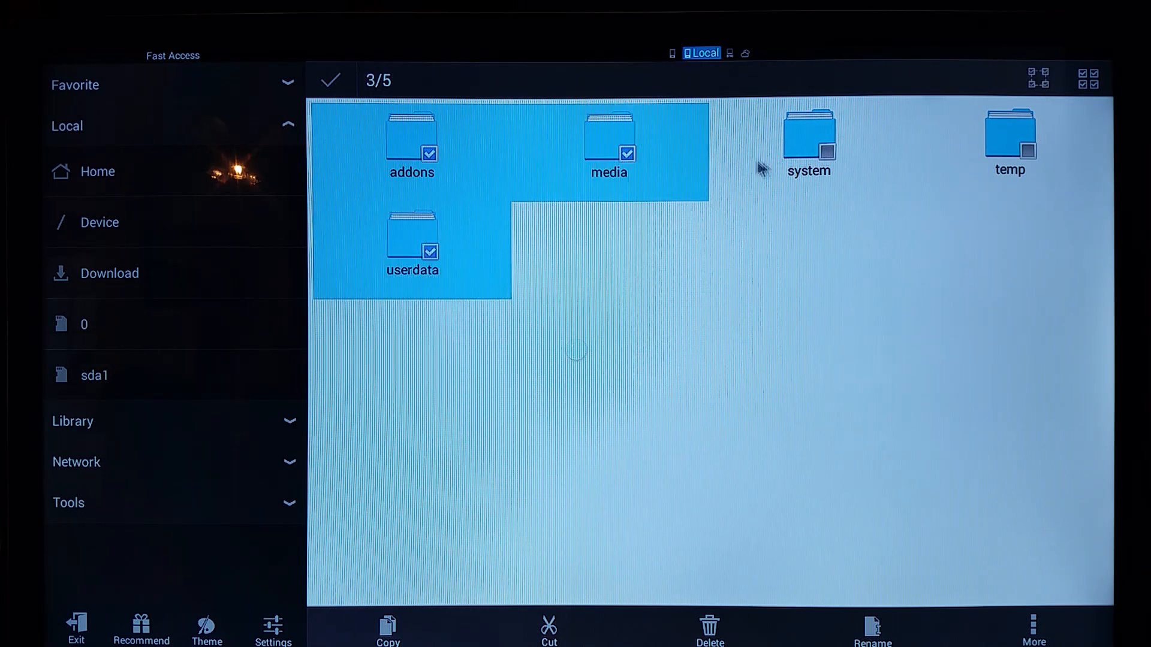
{"action": "left_click", "coordinate": [807, 140]}
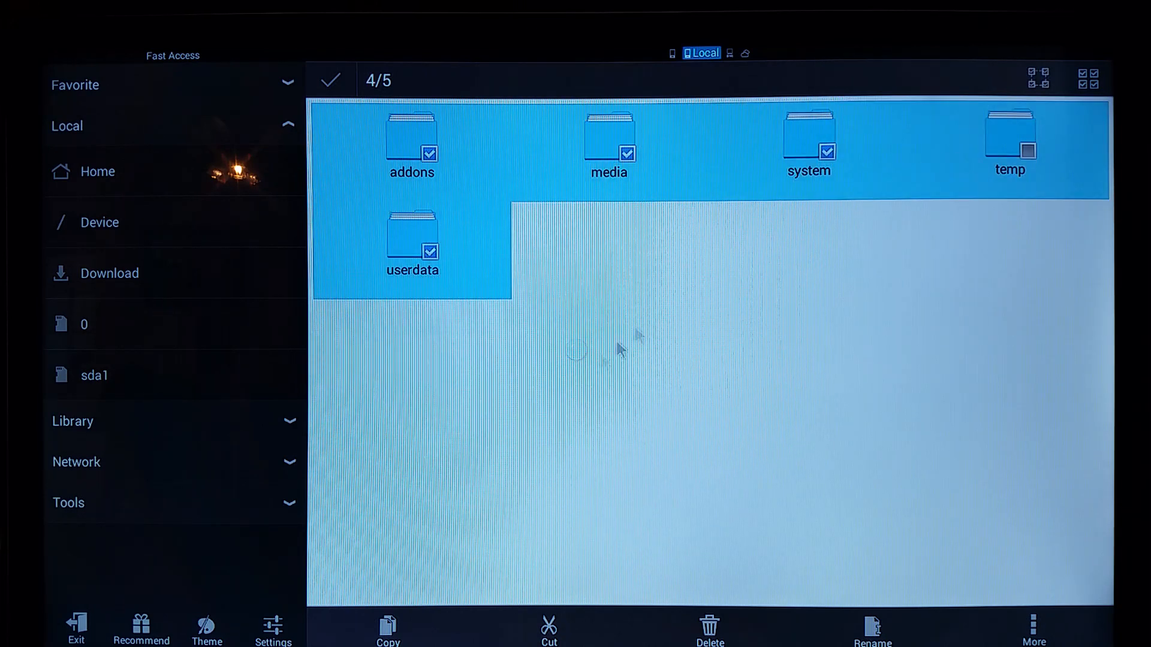
{"action": "left_click", "coordinate": [1023, 150]}
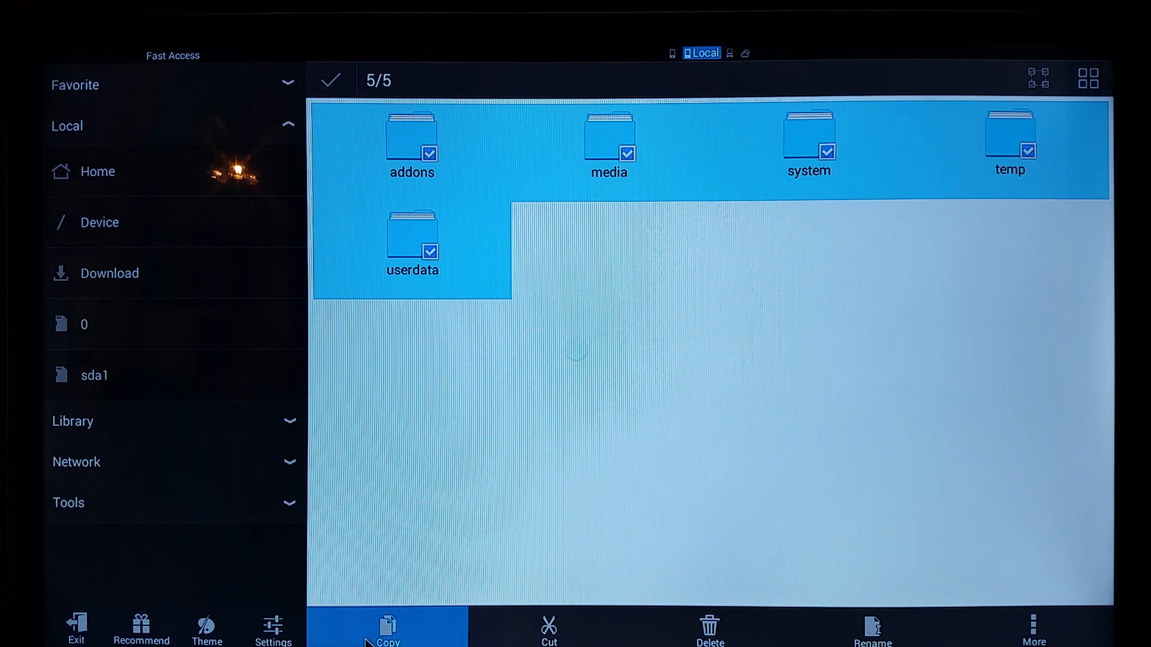
{"action": "left_click", "coordinate": [386, 629]}
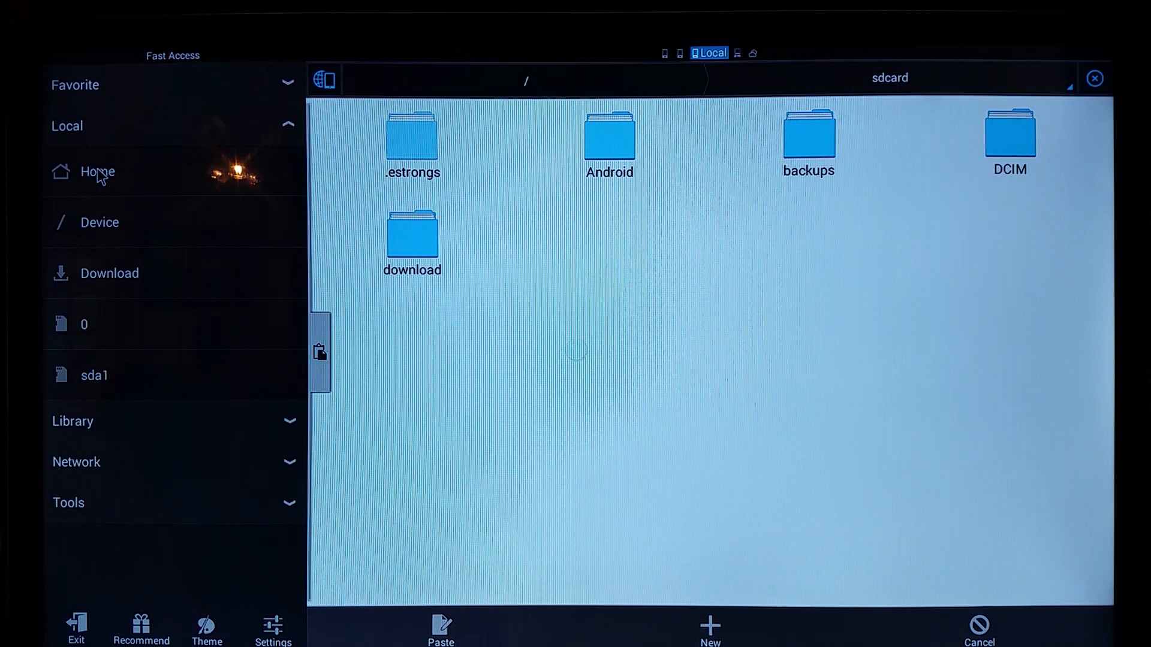
{"action": "mouse_move", "coordinate": [625, 145]}
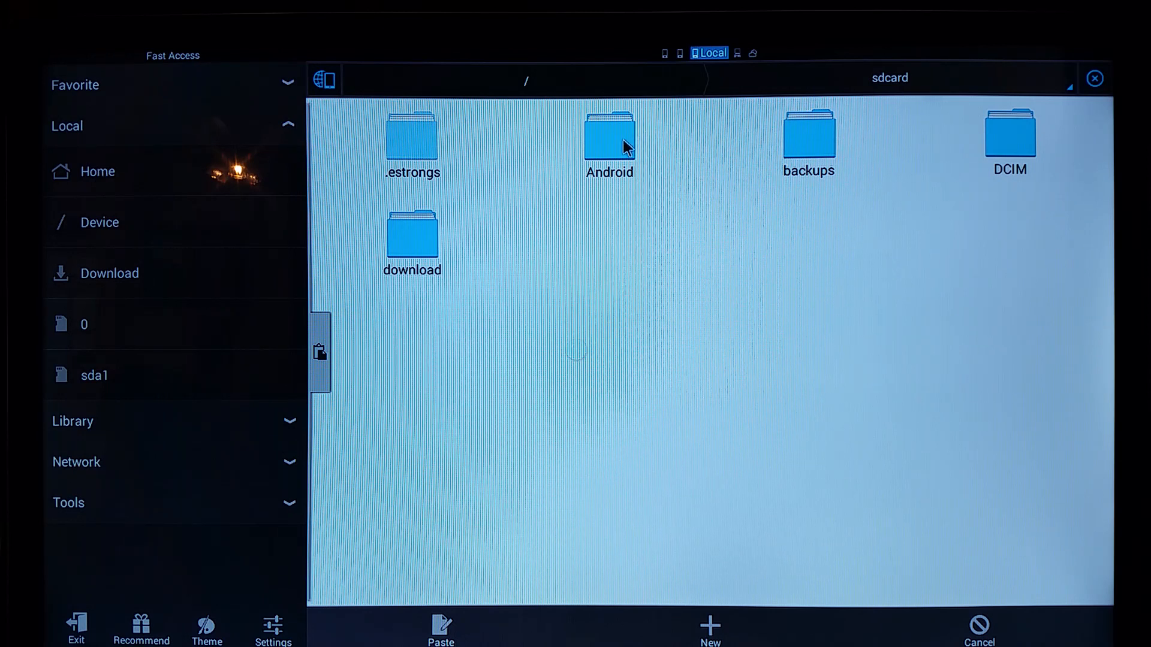
Step: Navigate through Android, data, org.xbmc.kodi and files into the .kodi folder
{"action": "double_click", "coordinate": [609, 140]}
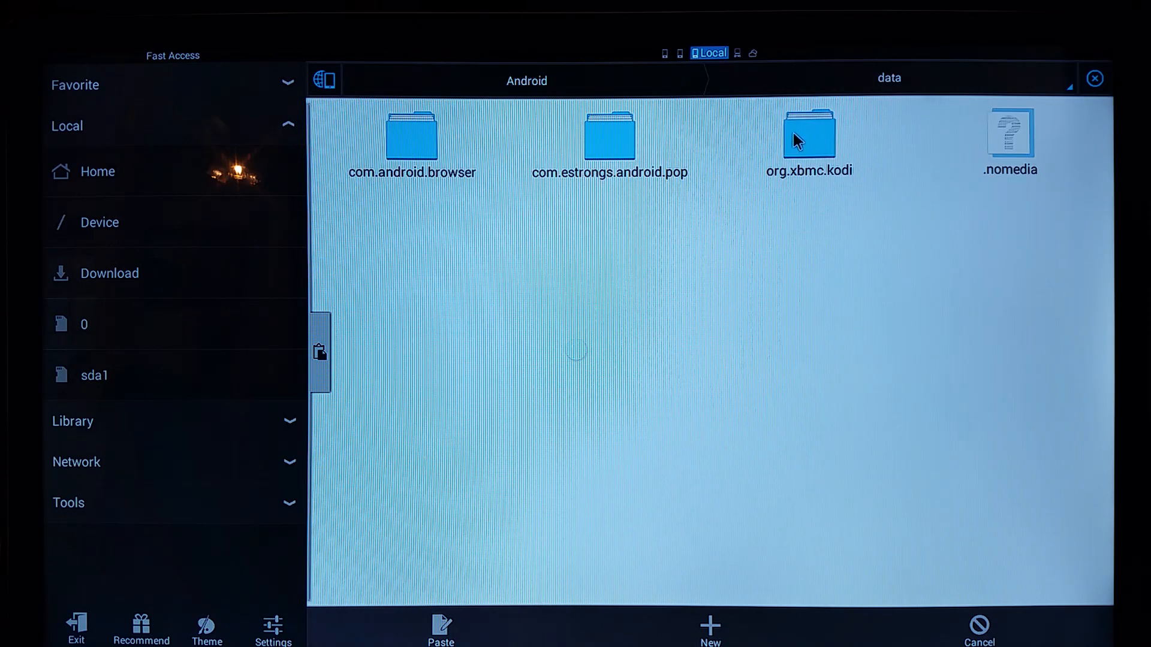
{"action": "double_click", "coordinate": [809, 136]}
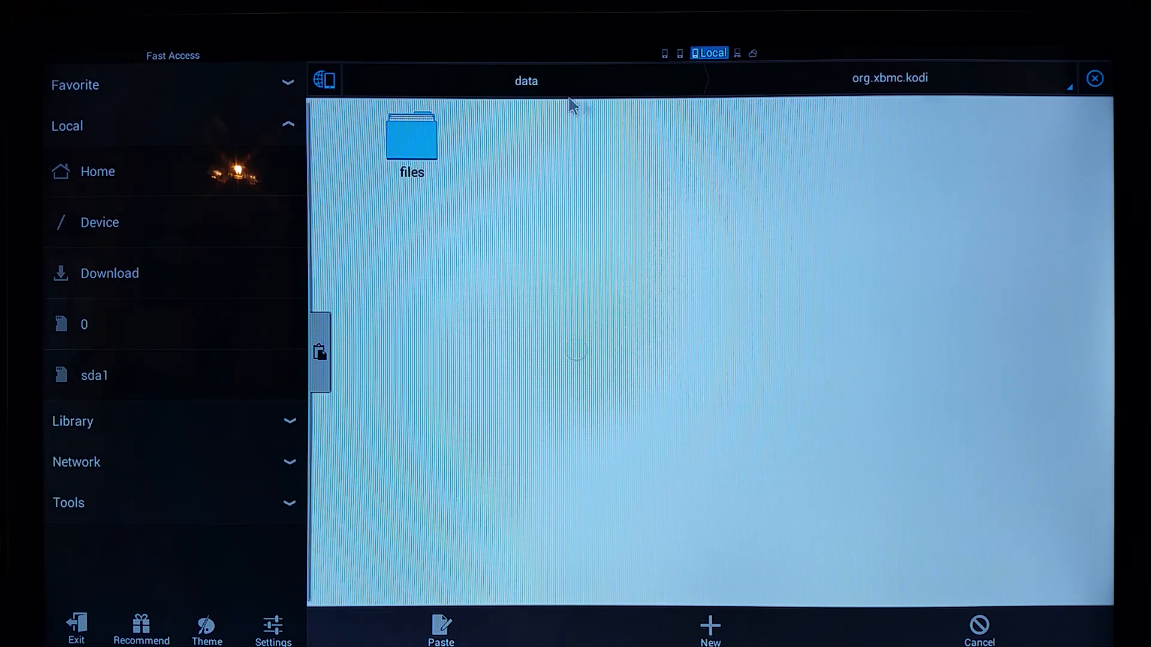
{"action": "double_click", "coordinate": [412, 137]}
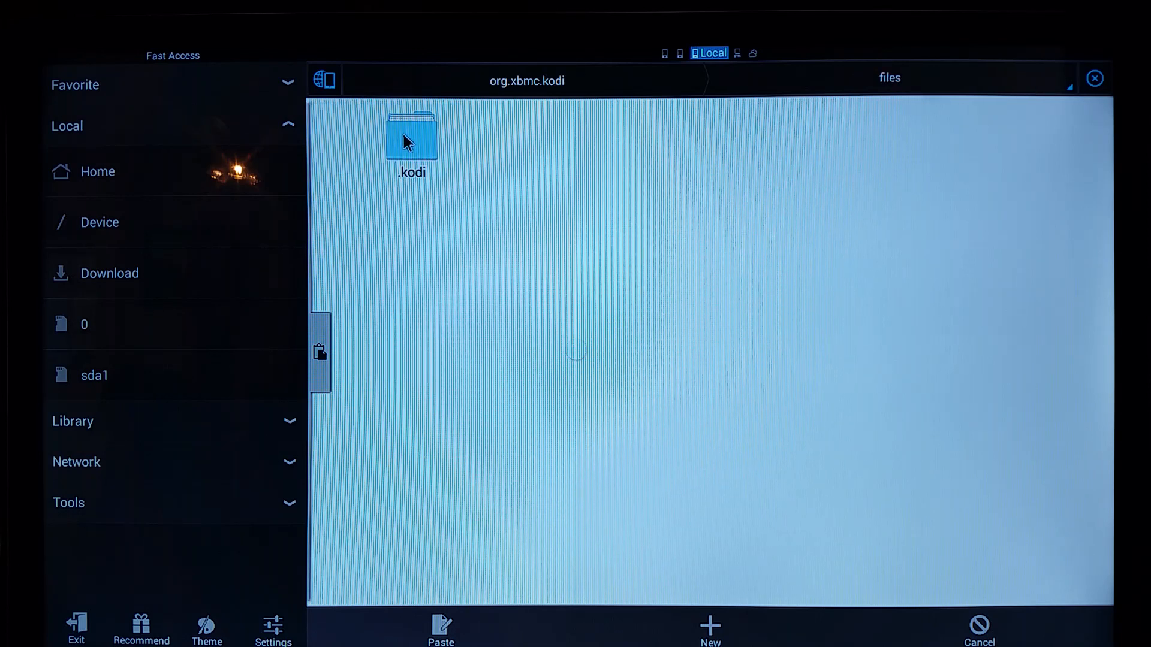
{"action": "double_click", "coordinate": [412, 137]}
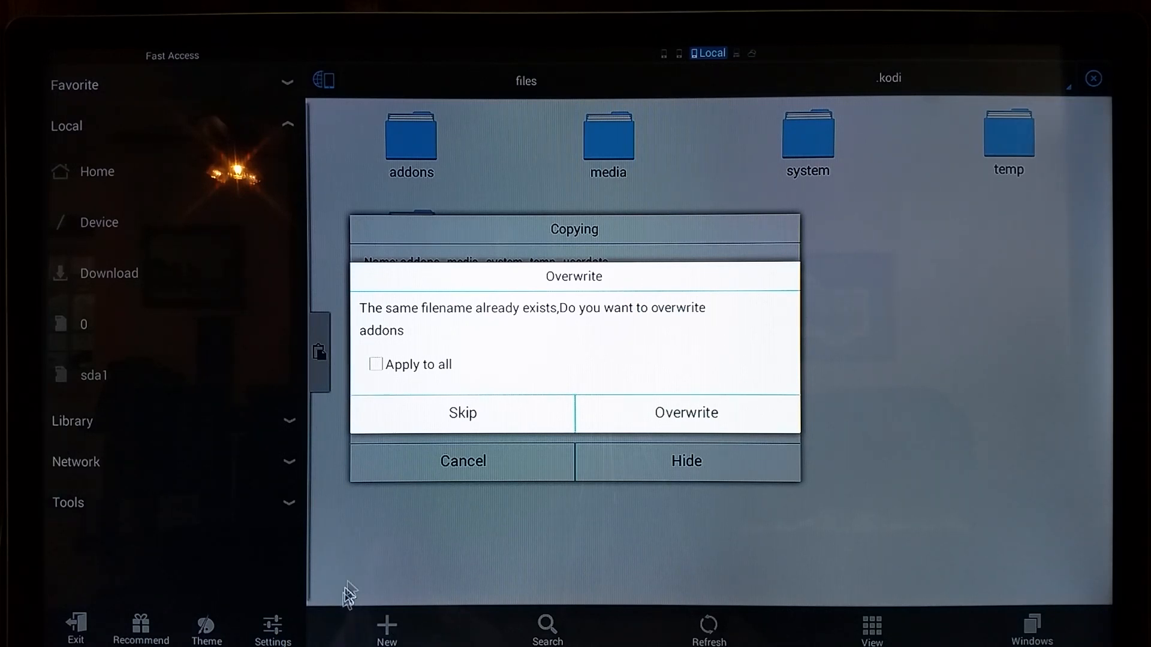
{"action": "mouse_move", "coordinate": [338, 389]}
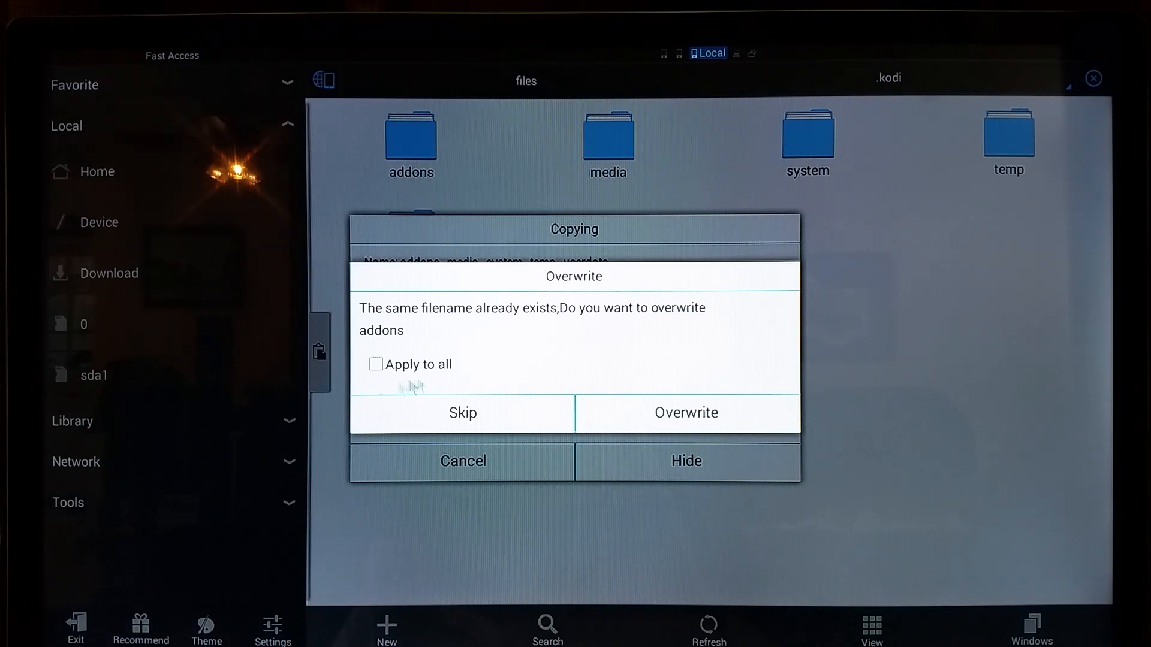
{"action": "mouse_move", "coordinate": [398, 389]}
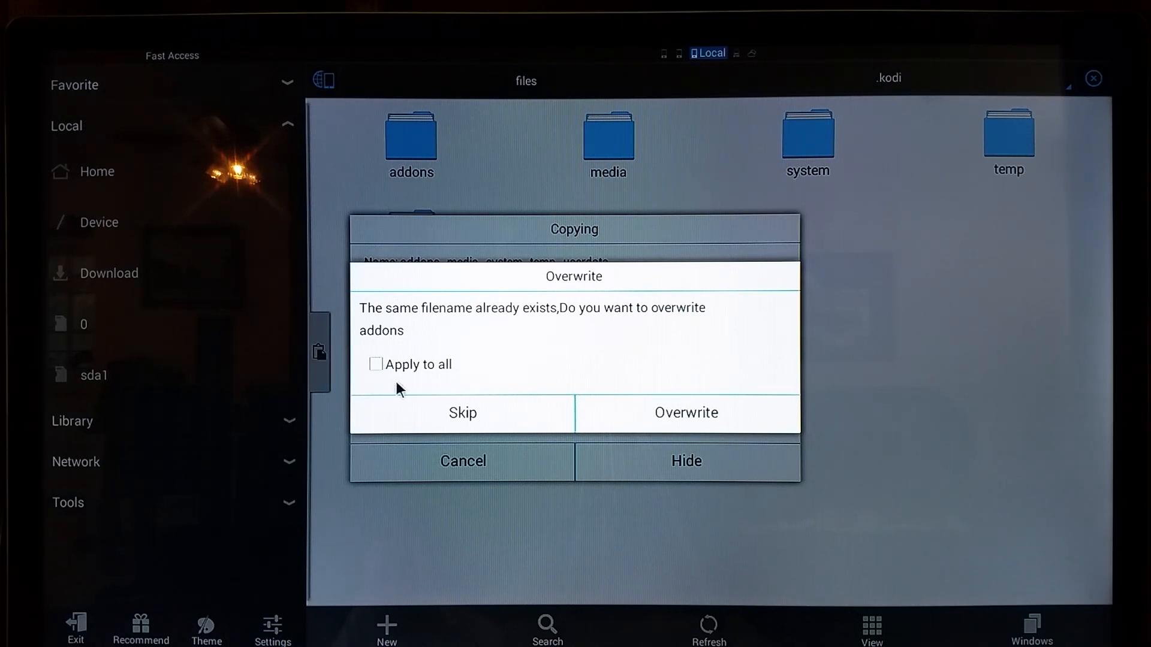
{"action": "mouse_move", "coordinate": [183, 505]}
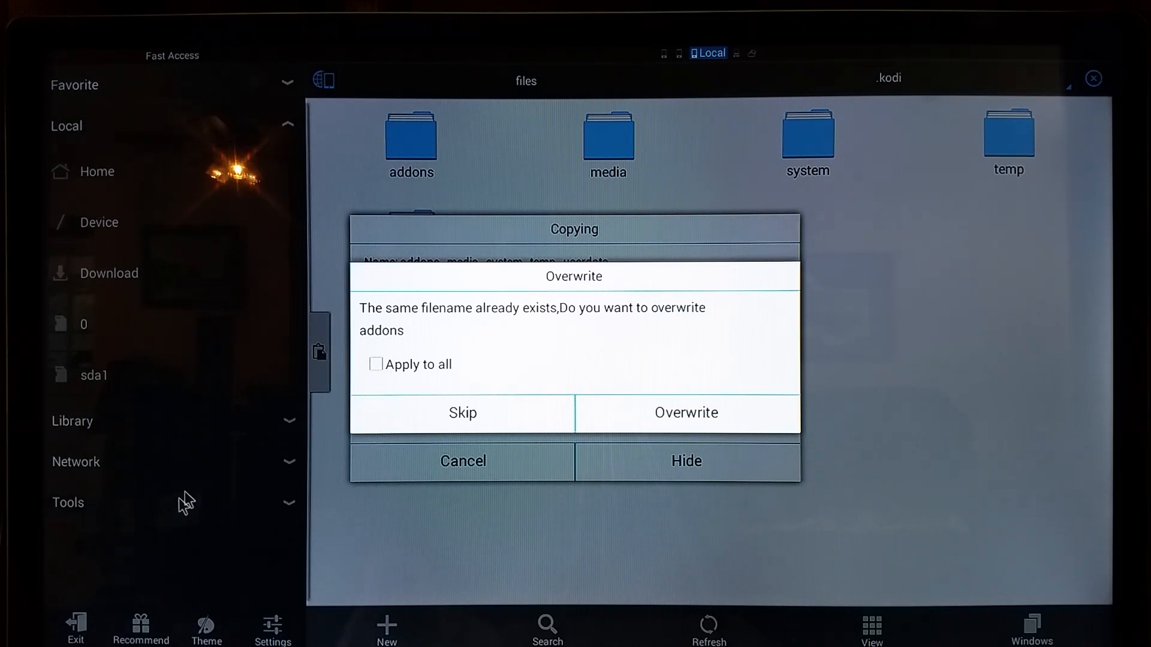
{"action": "mouse_move", "coordinate": [379, 400]}
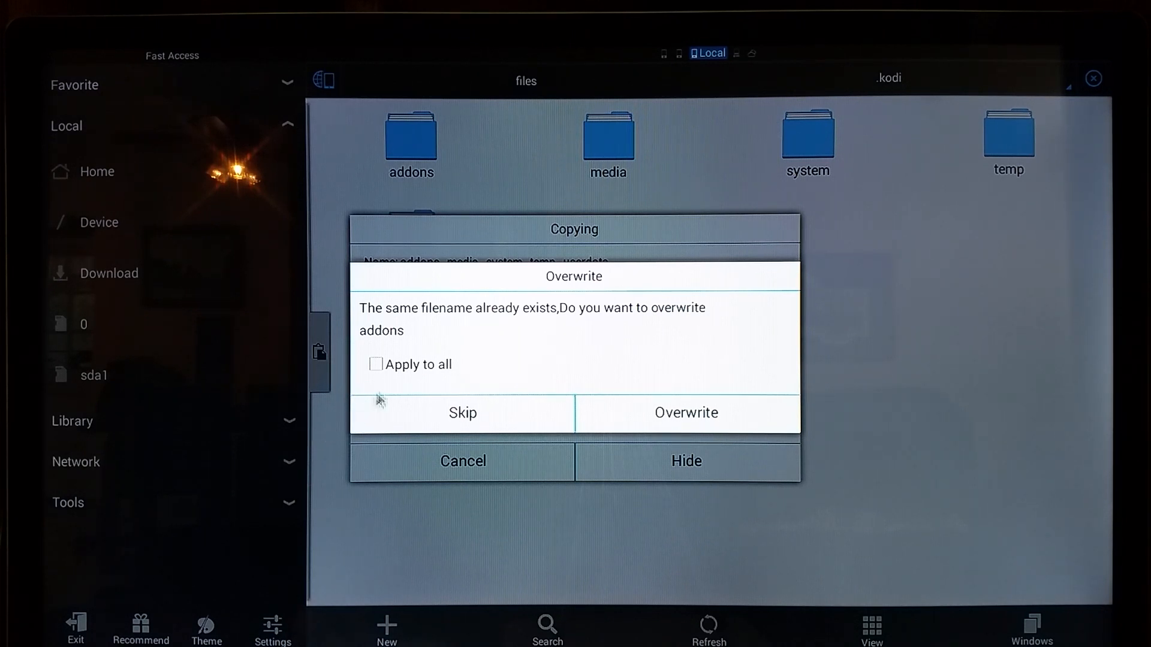
Step: Overwrite all existing folders in .kodi and hide the copy progress window
{"action": "left_click", "coordinate": [375, 364]}
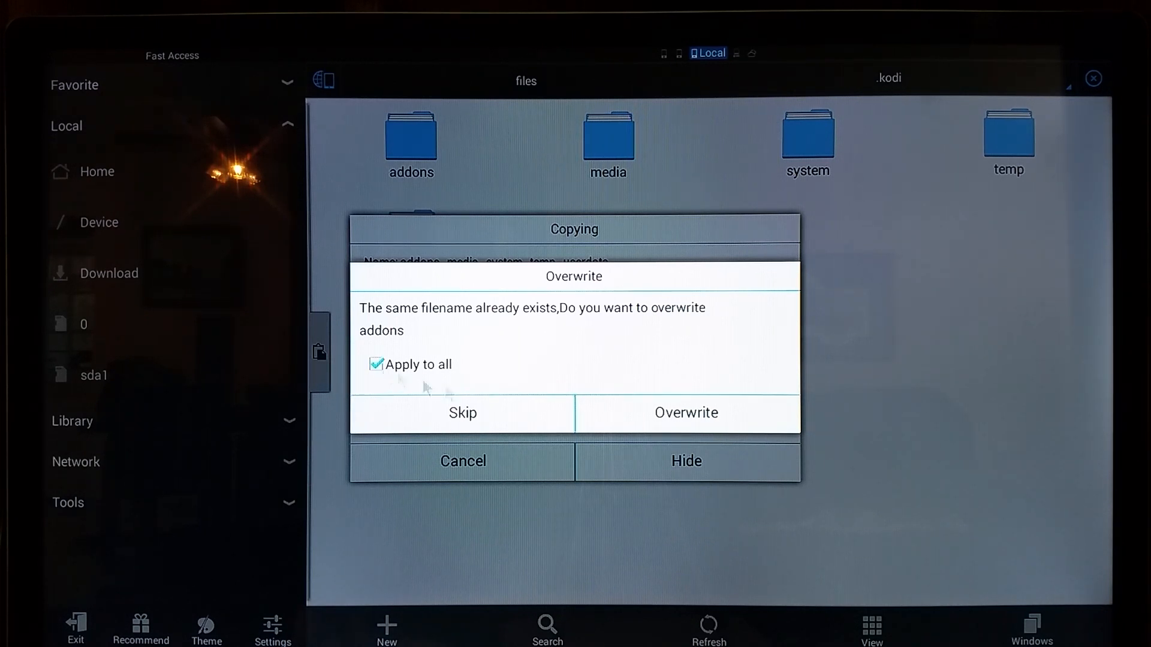
{"action": "left_click", "coordinate": [686, 412]}
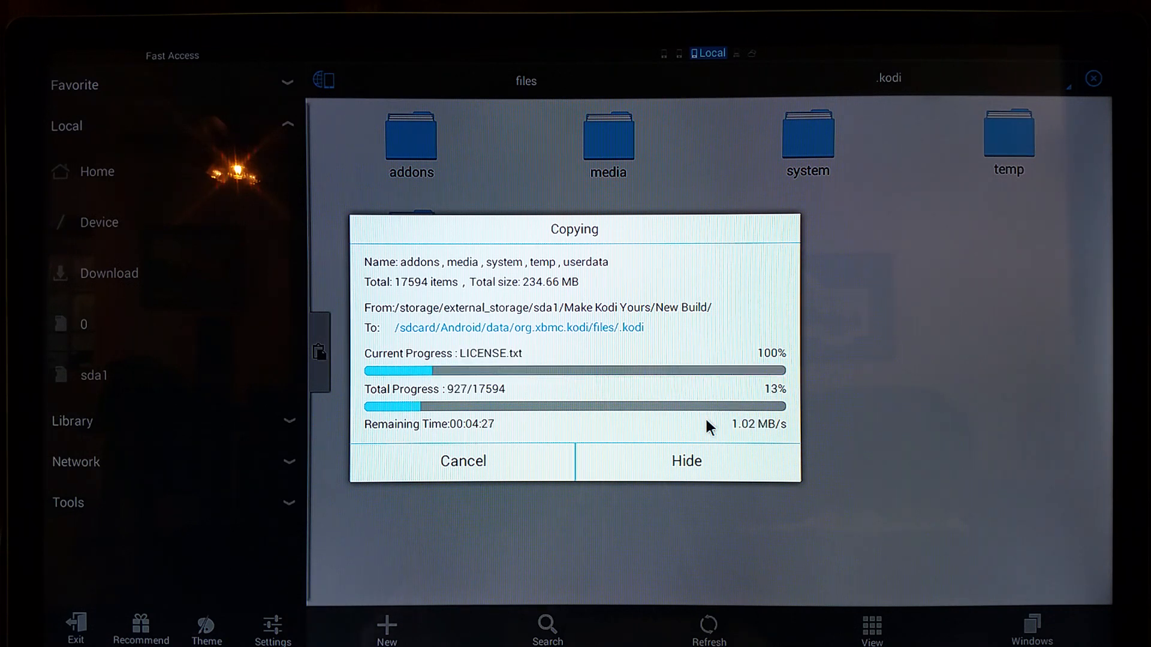
{"action": "left_click", "coordinate": [685, 461]}
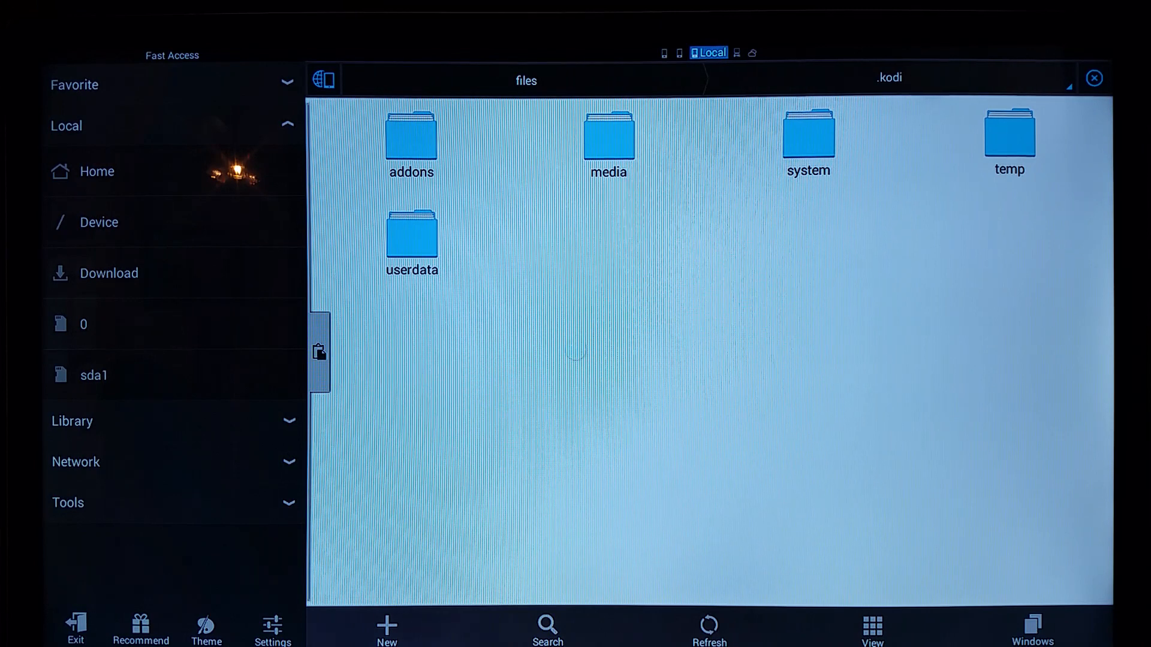